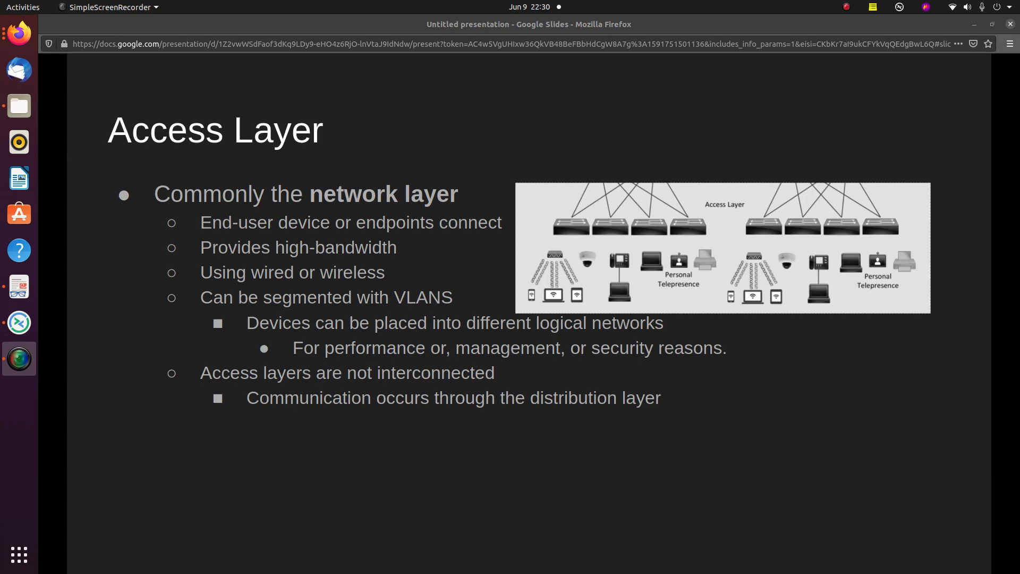
mouse_move(780, 256)
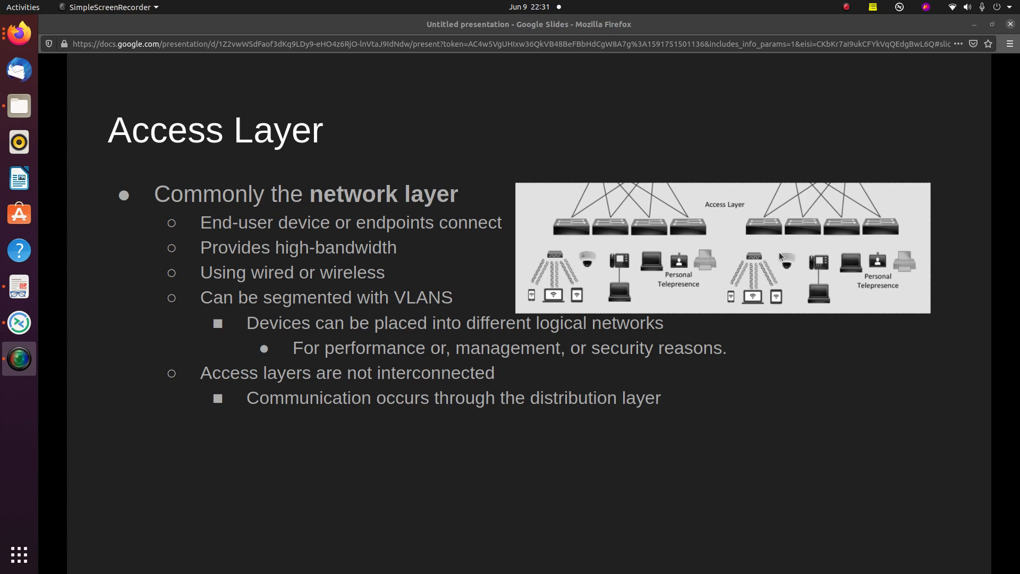
mouse_move(680, 226)
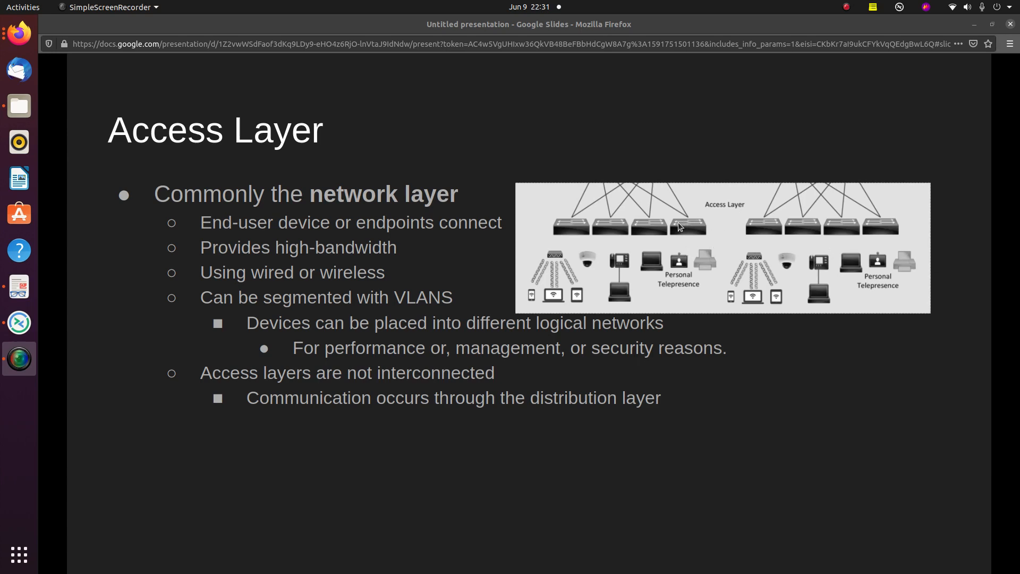
mouse_move(616, 242)
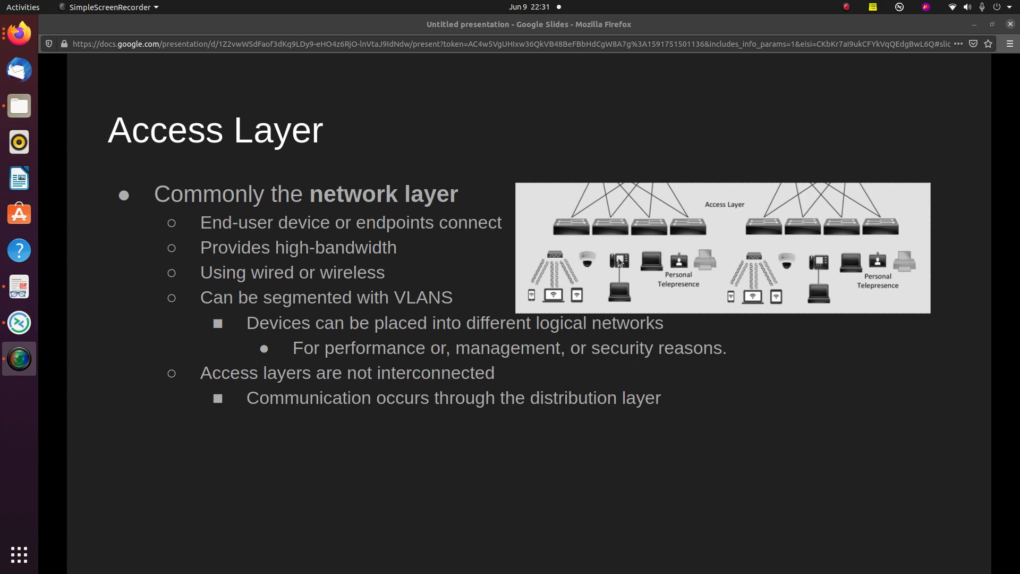
mouse_move(615, 234)
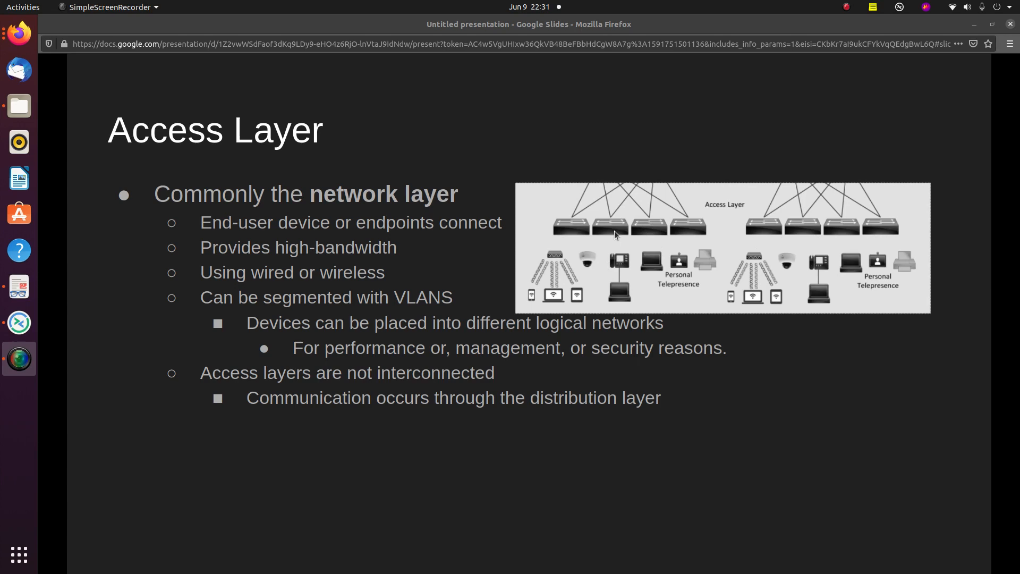
mouse_move(620, 253)
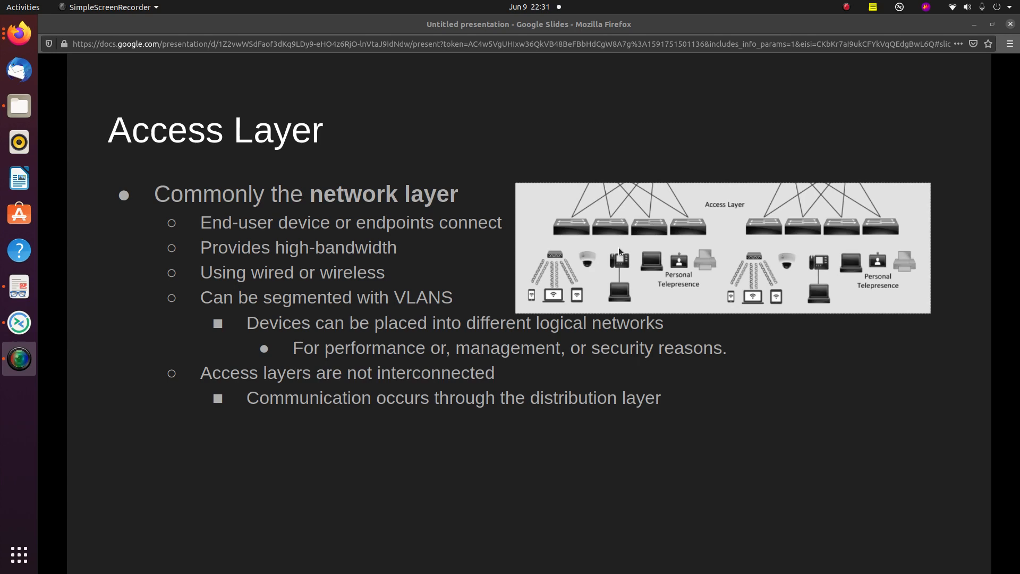
mouse_move(556, 270)
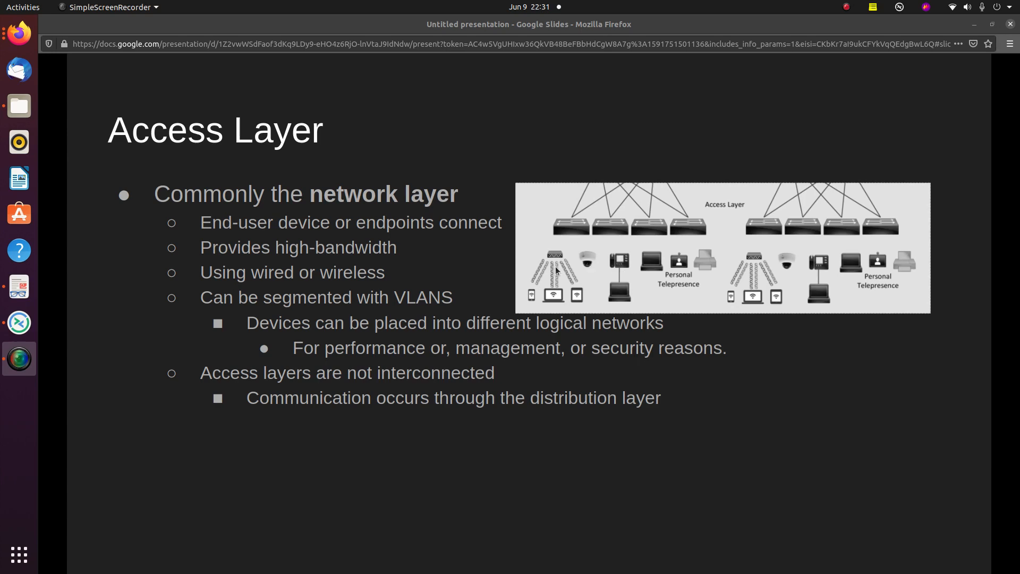
mouse_move(680, 260)
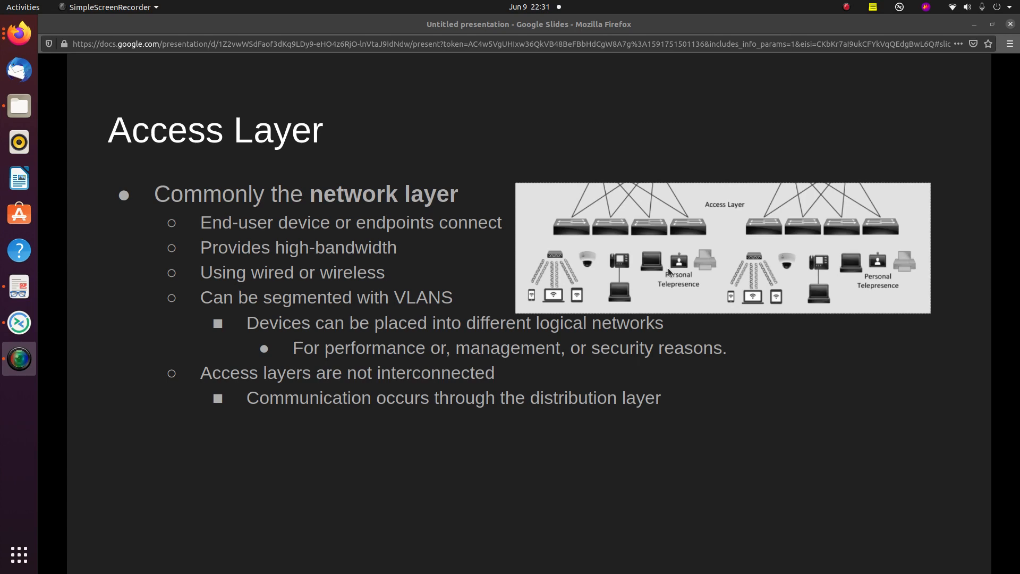
mouse_move(709, 262)
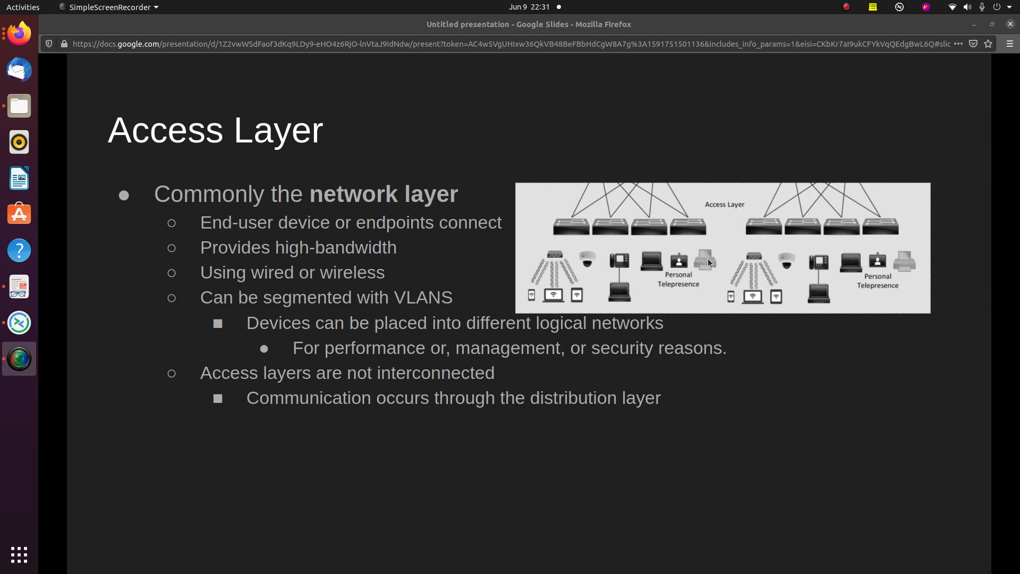
mouse_move(563, 291)
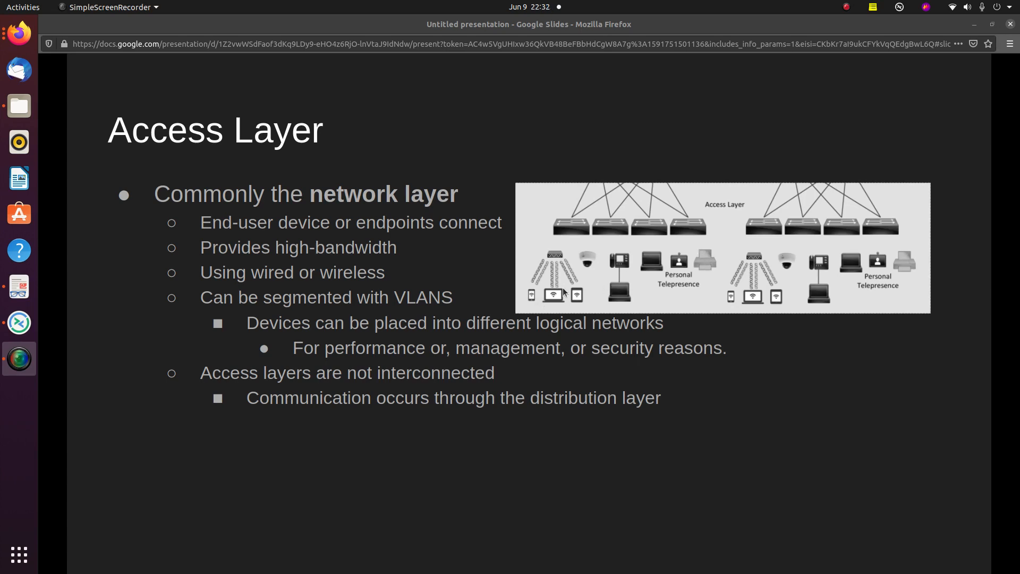
mouse_move(610, 262)
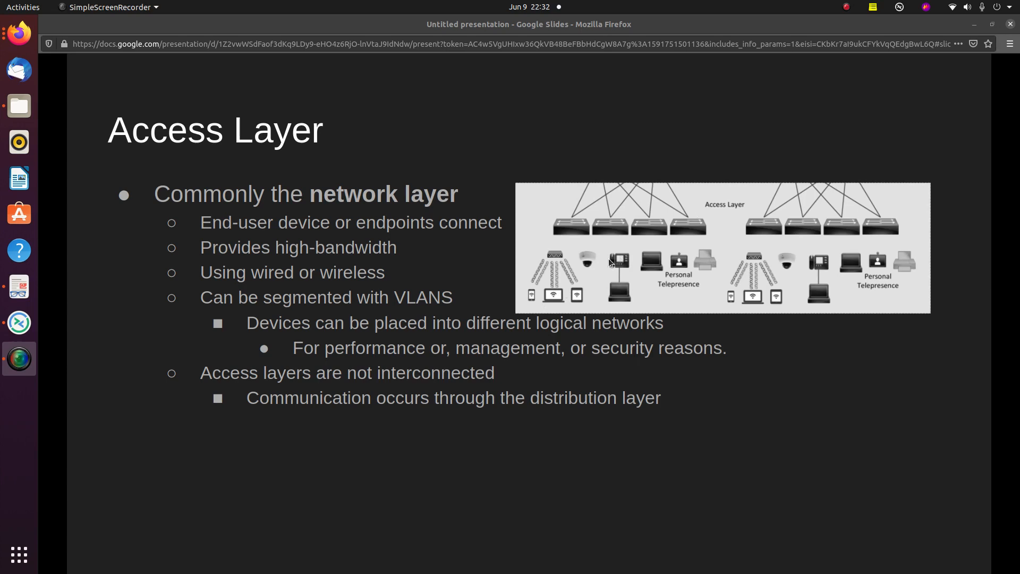
mouse_move(622, 268)
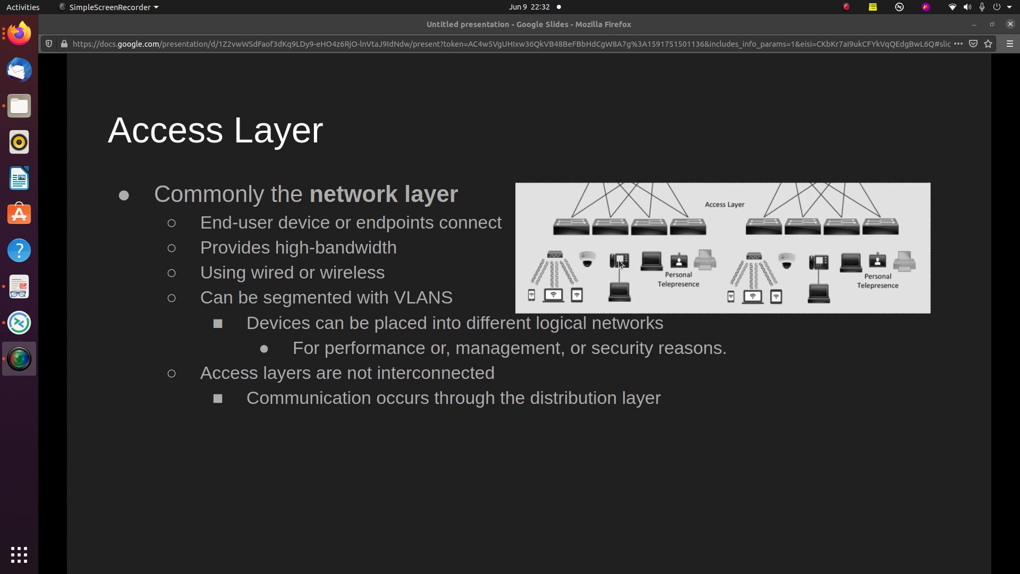
mouse_move(644, 297)
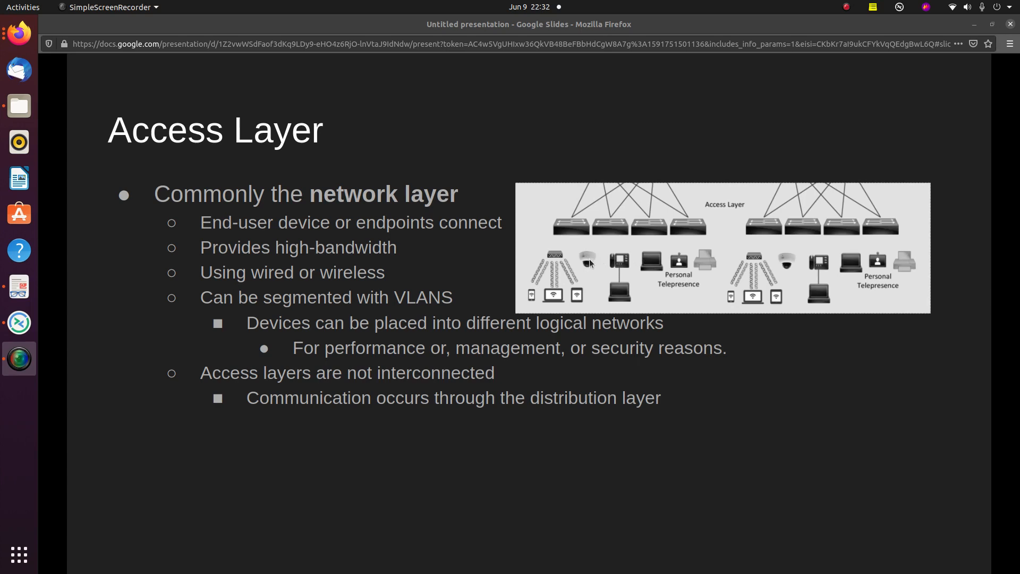
mouse_move(610, 259)
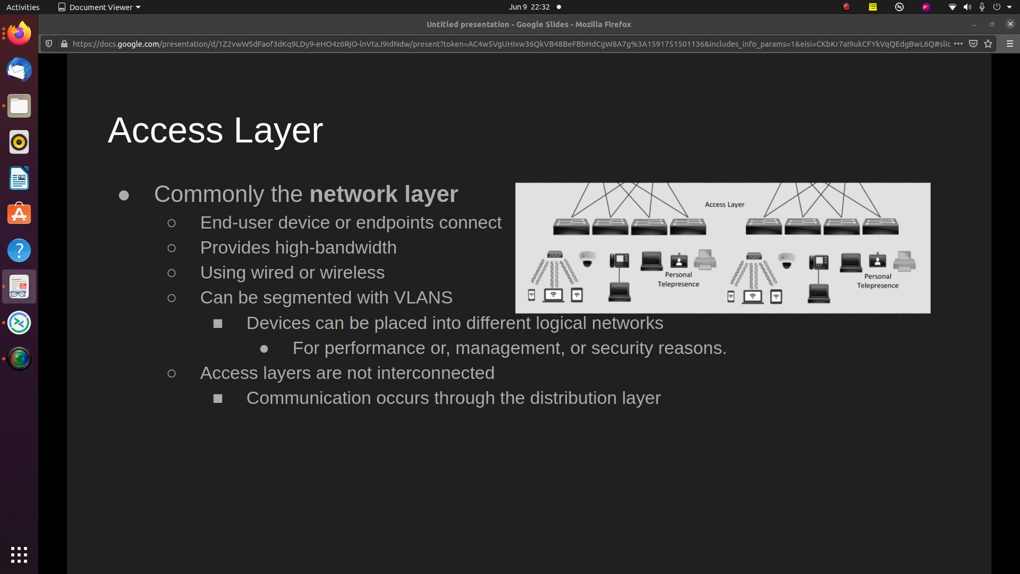
Advance the presentation to the Distribution Layer slide
key("Right")
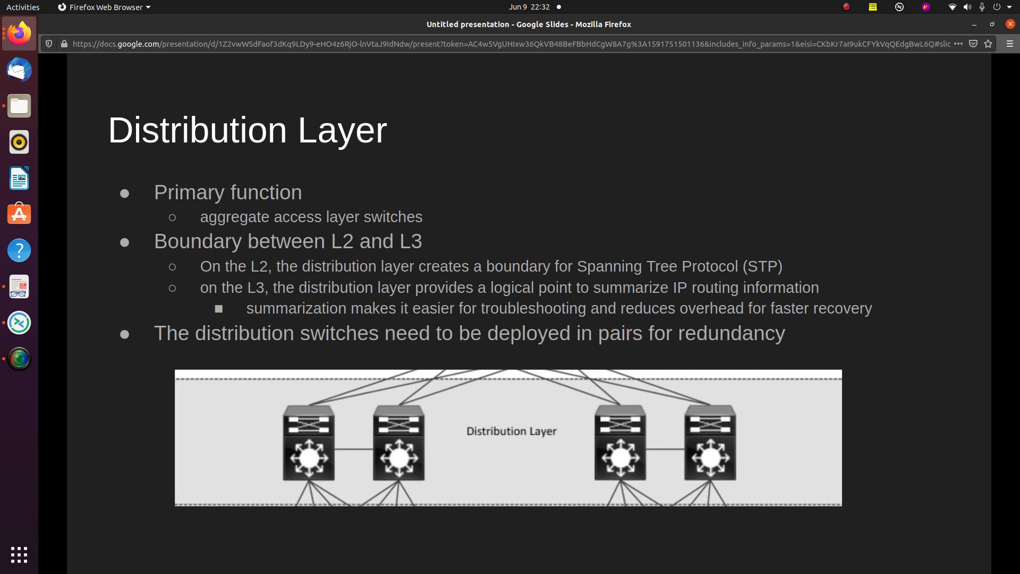
mouse_move(670, 519)
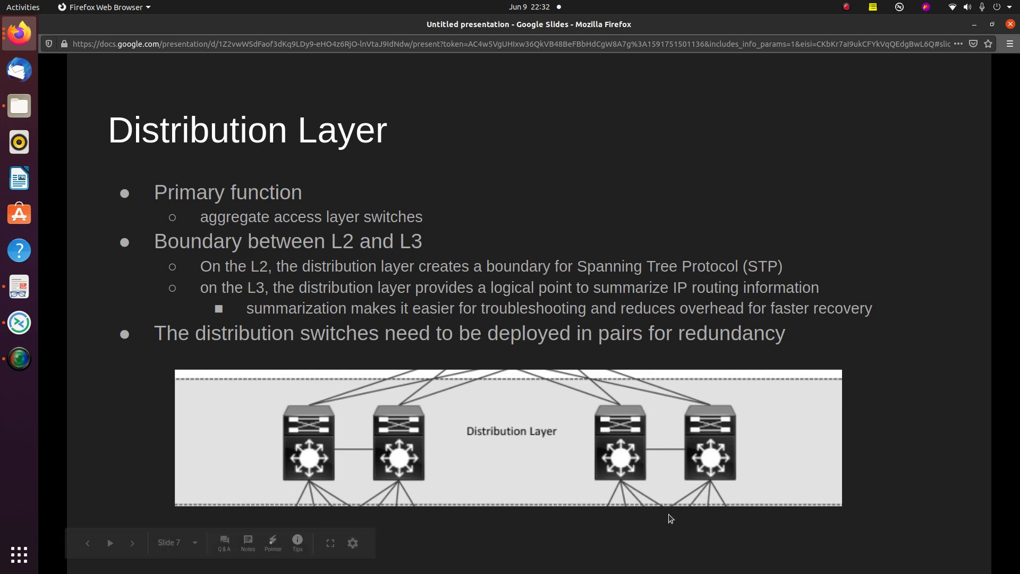
mouse_move(694, 503)
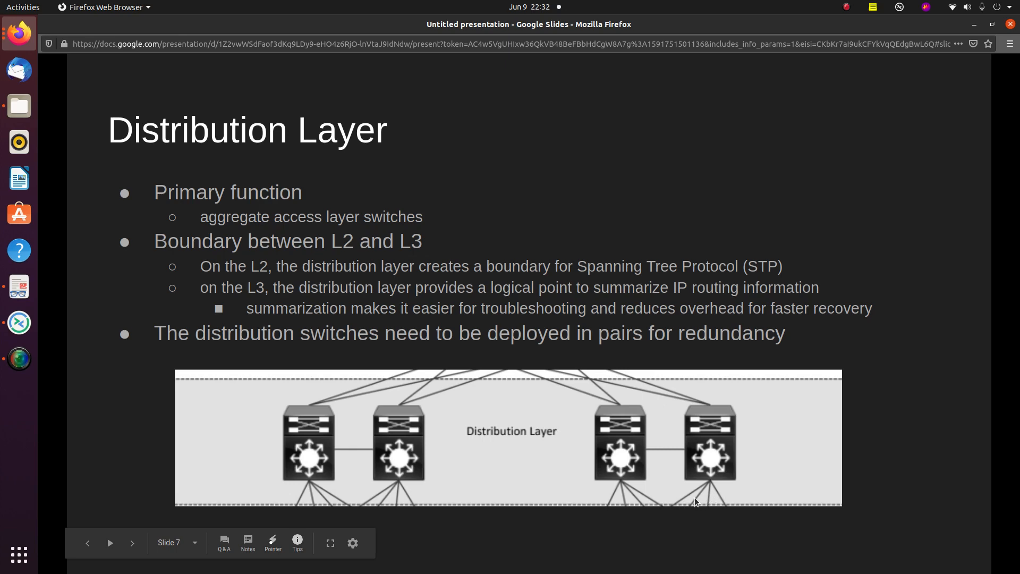
mouse_move(689, 499)
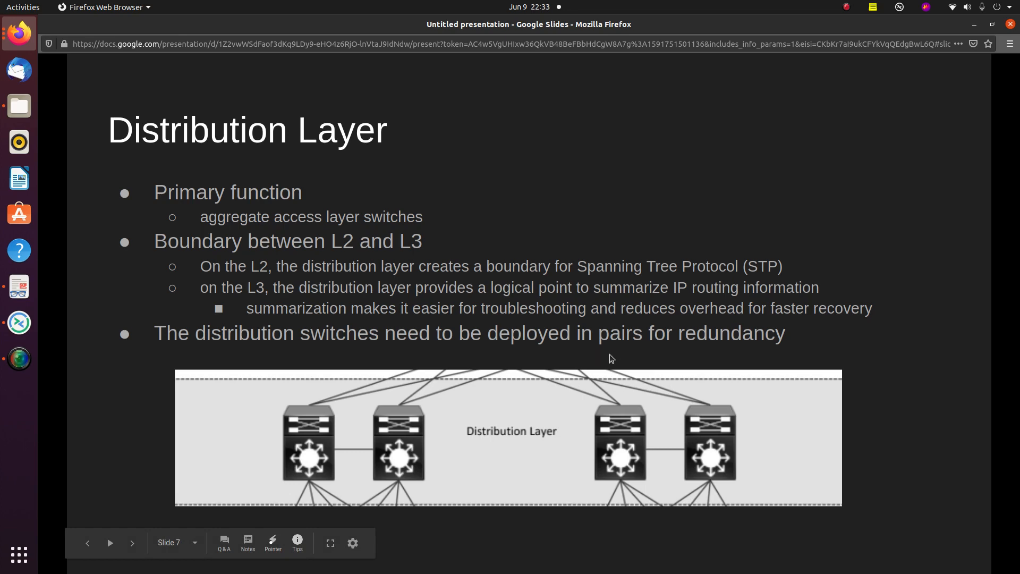
mouse_move(616, 358)
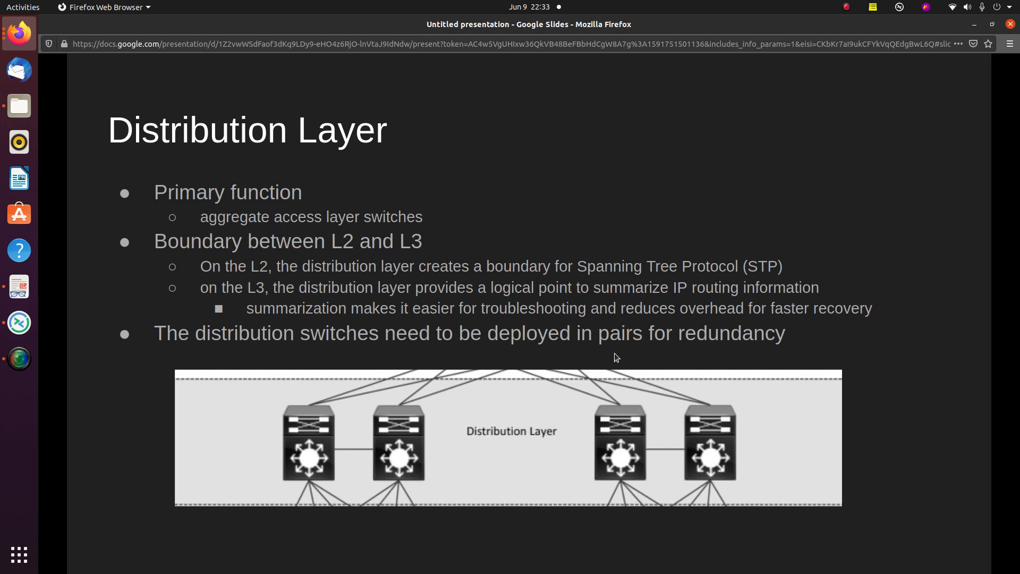
mouse_move(709, 406)
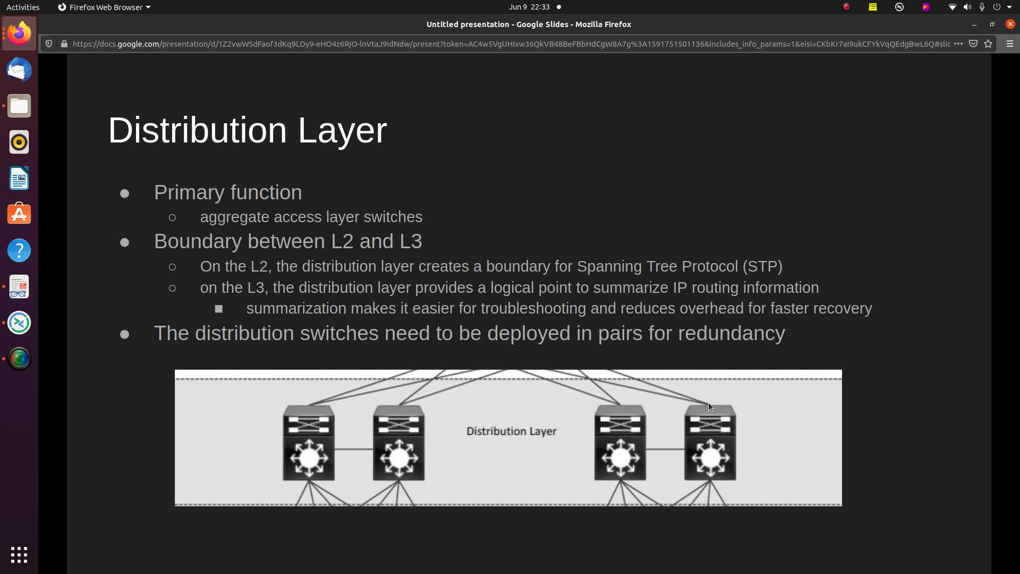
mouse_move(710, 408)
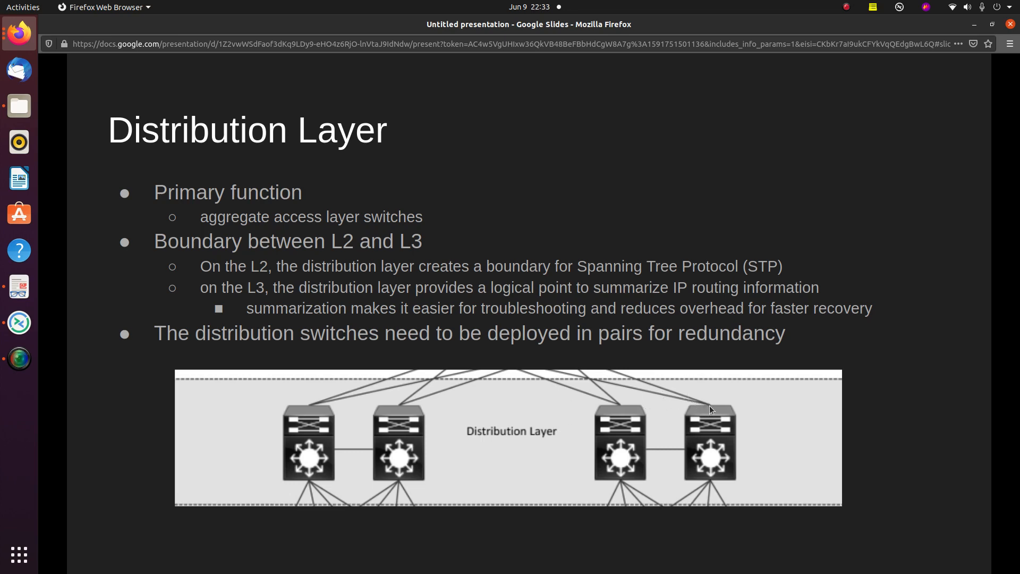
mouse_move(635, 437)
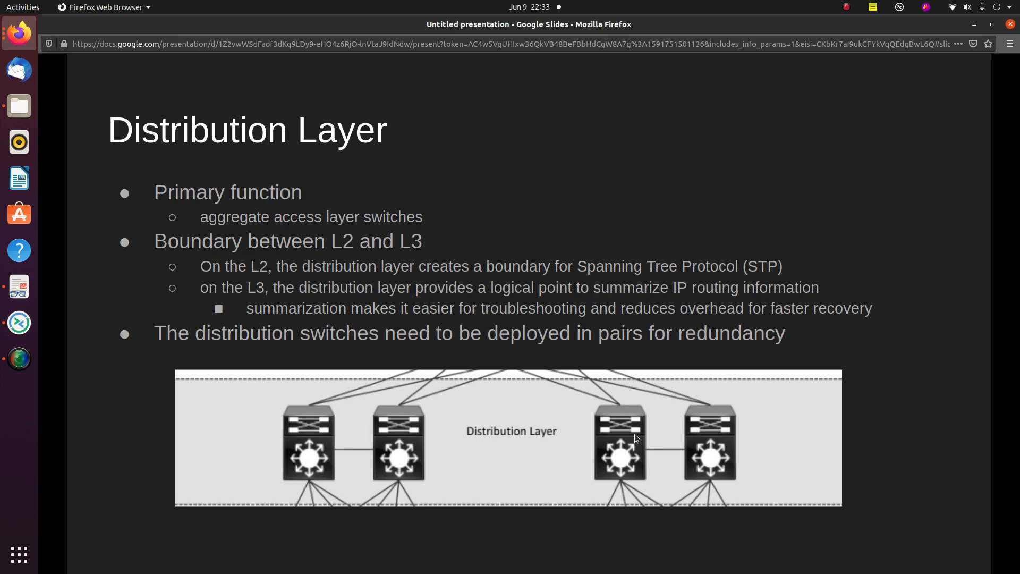
mouse_move(660, 433)
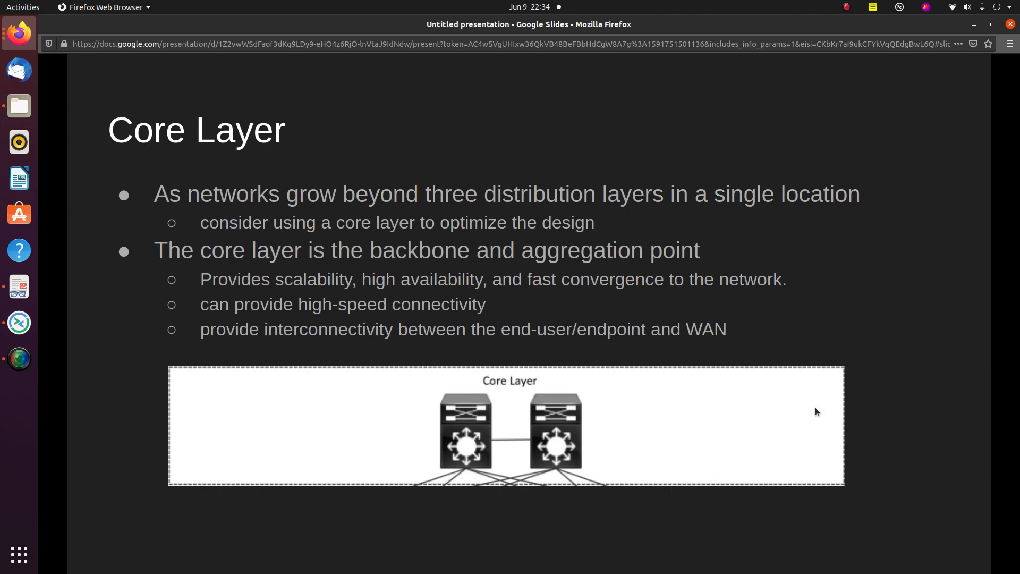
mouse_move(556, 426)
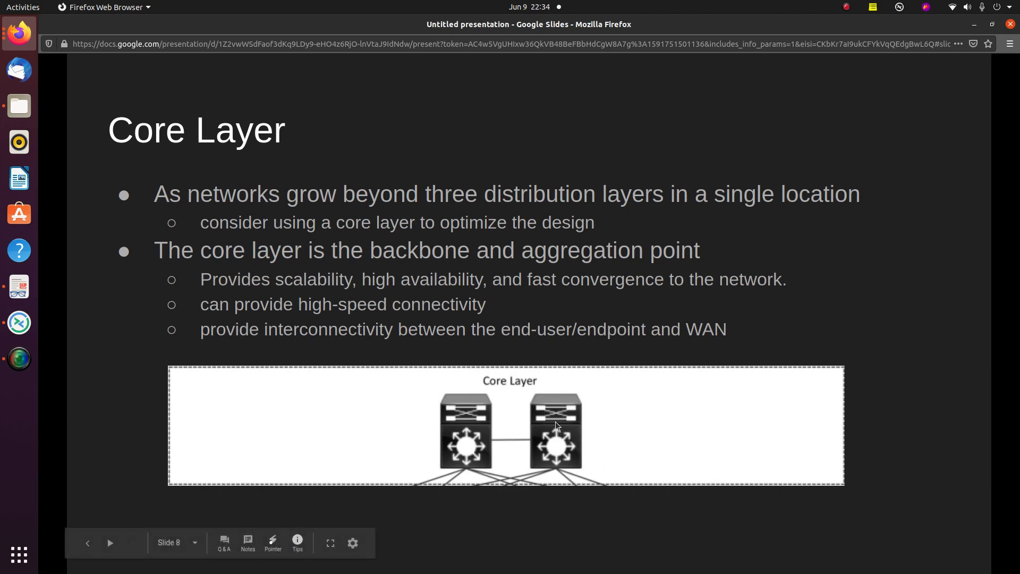
mouse_move(572, 428)
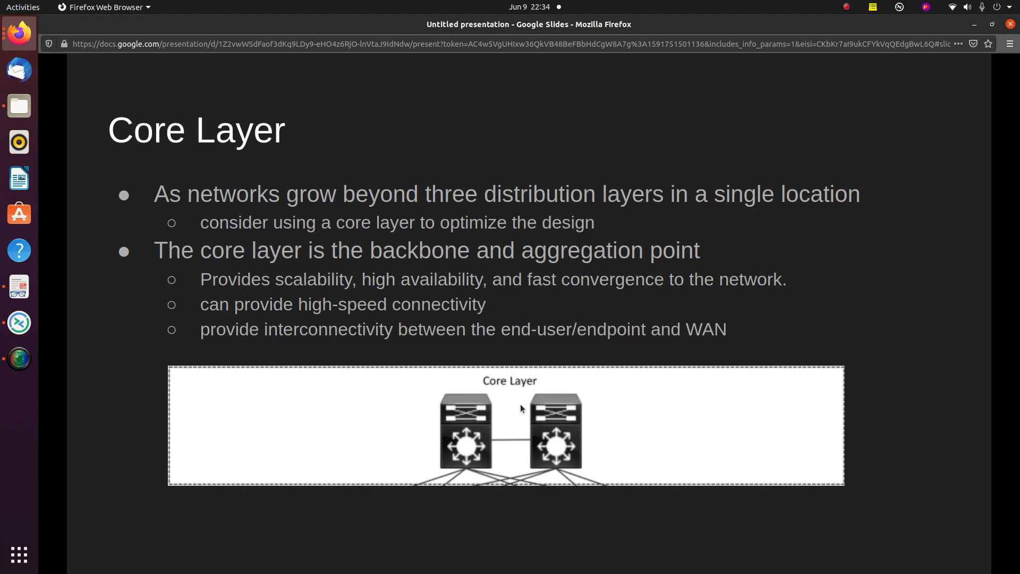
mouse_move(529, 385)
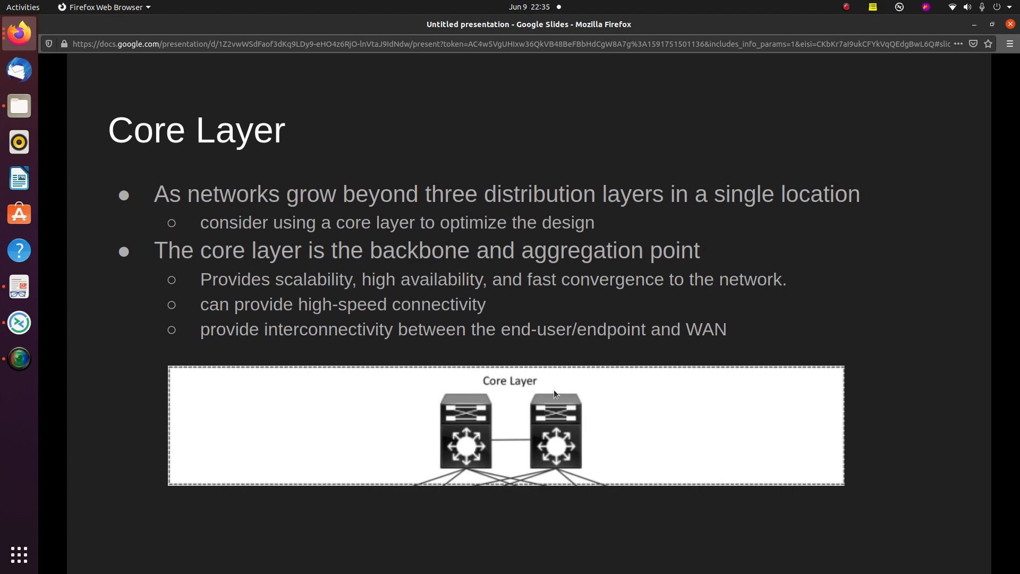
mouse_move(1012, 341)
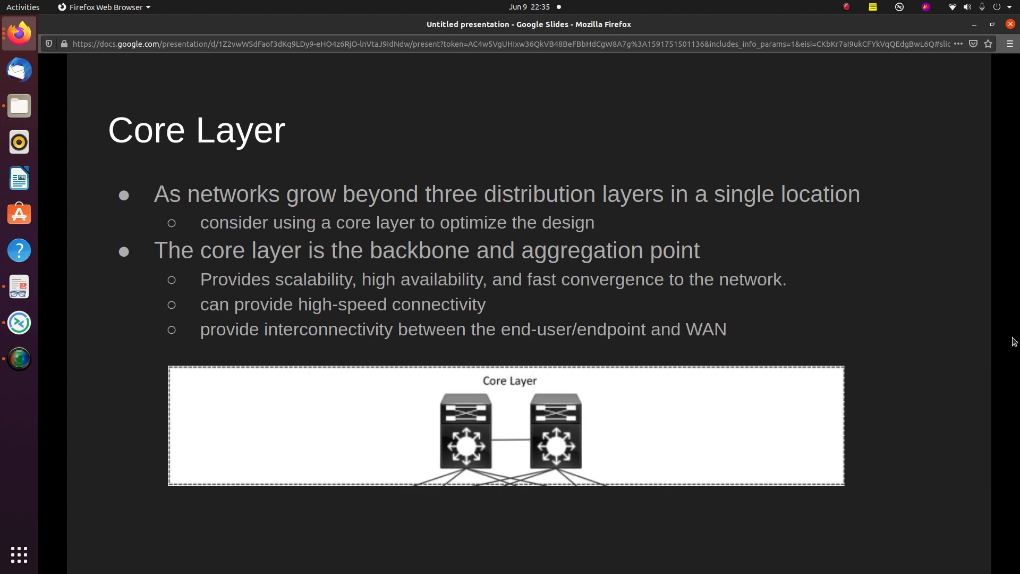